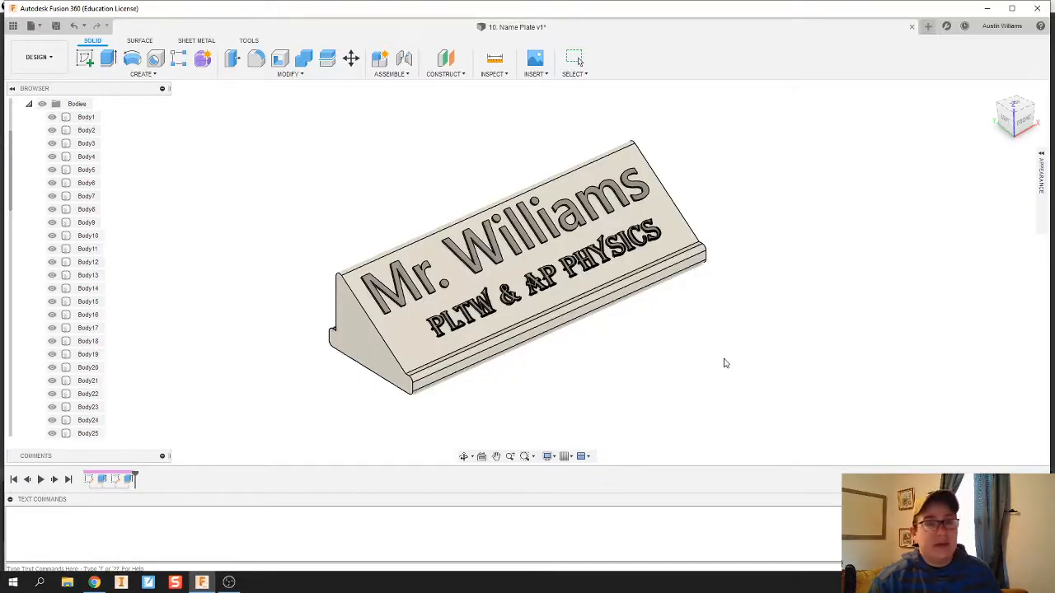
{"action": "mouse_move", "coordinate": [729, 359]}
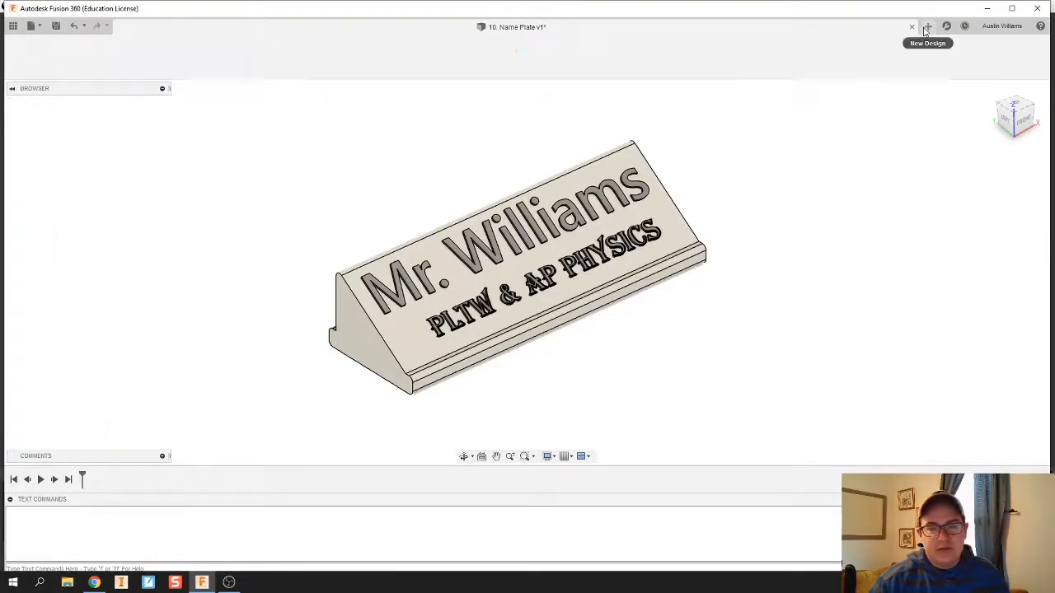
Sketch a triangular wedge profile with a rectangular lip strip along its base in a new design
{"action": "left_click", "coordinate": [926, 26]}
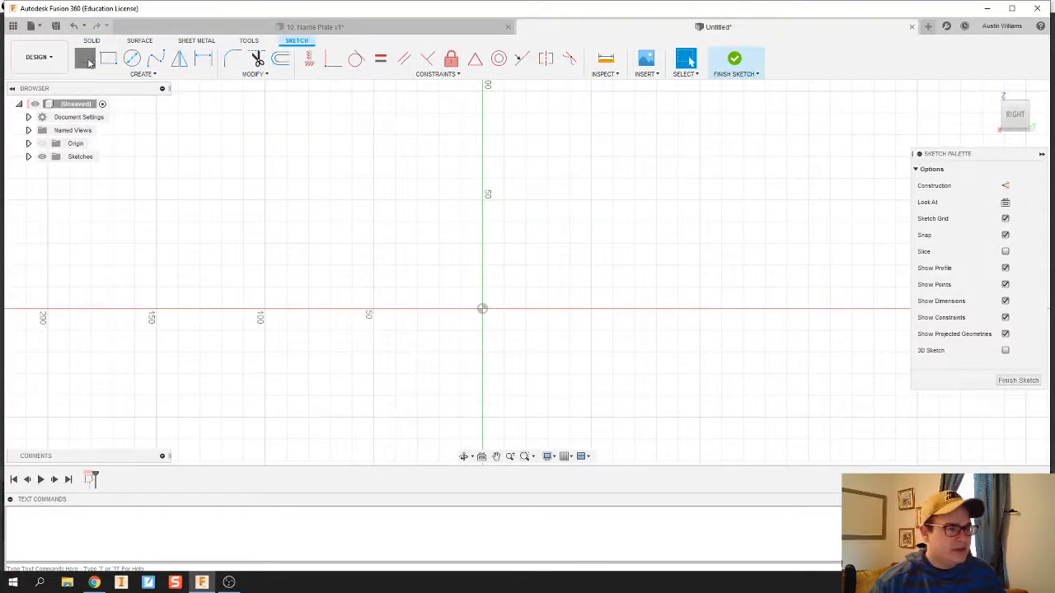
{"action": "left_click", "coordinate": [85, 57]}
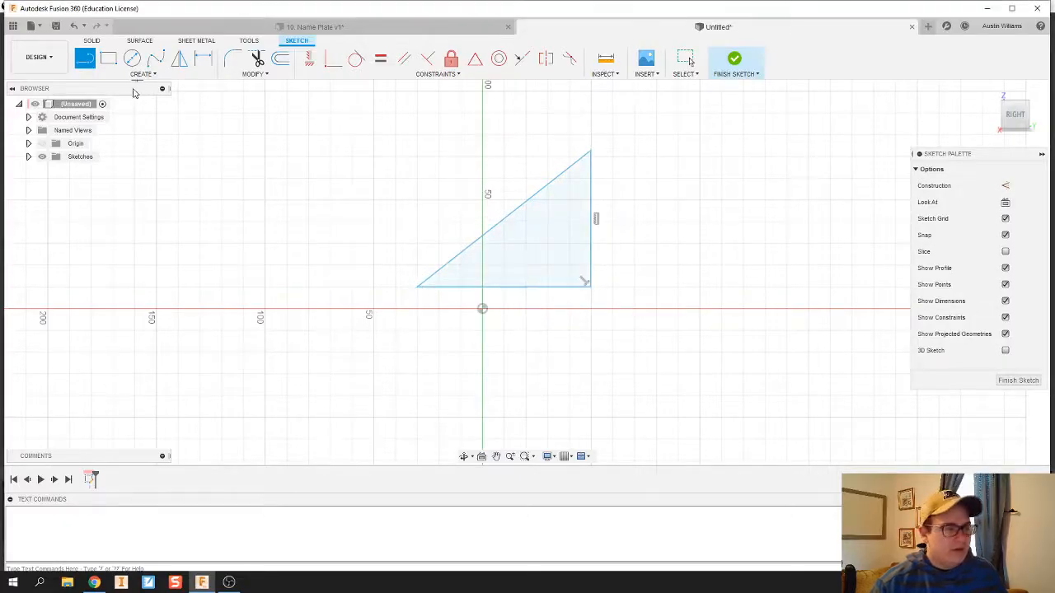
{"action": "left_click", "coordinate": [109, 57]}
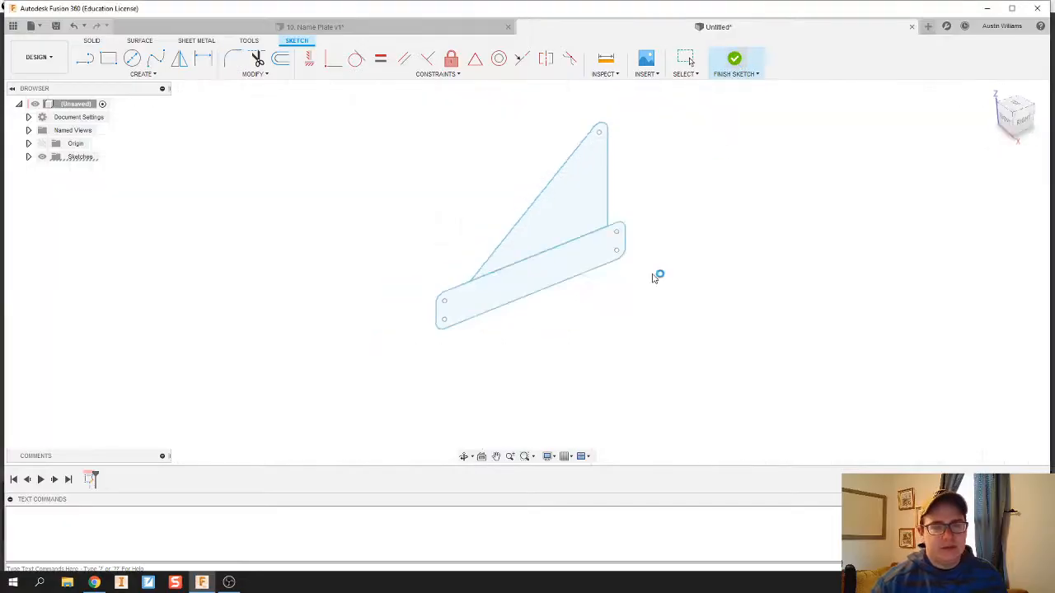
{"action": "left_click", "coordinate": [734, 59]}
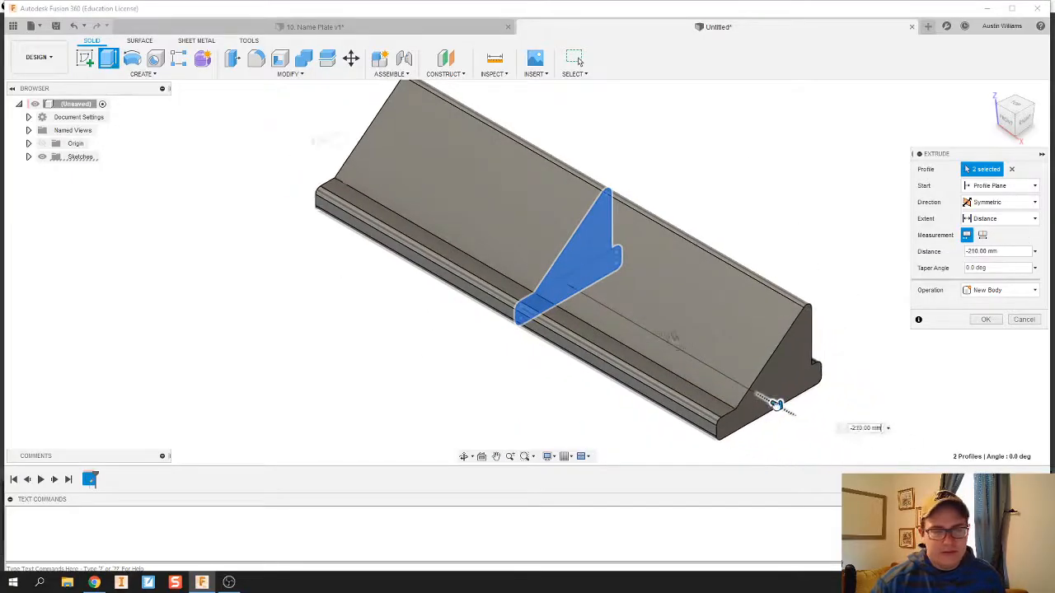
Extrude both profiles symmetrically to about 140 mm to form the solid wedge body
{"action": "left_click_drag", "start_coordinate": [775, 404], "coordinate": [748, 389]}
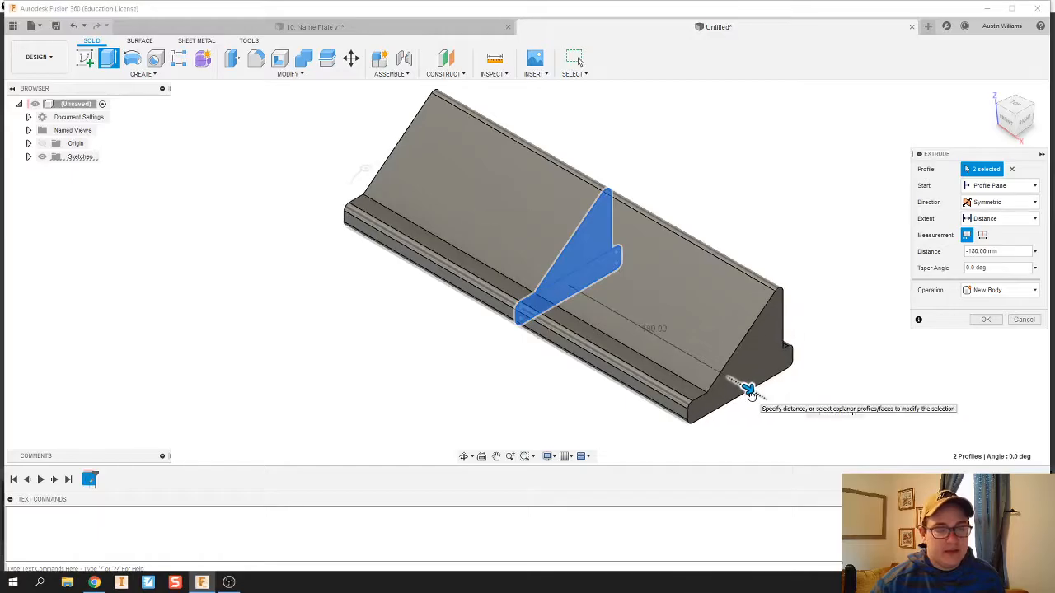
{"action": "left_click_drag", "start_coordinate": [749, 388], "coordinate": [728, 377]}
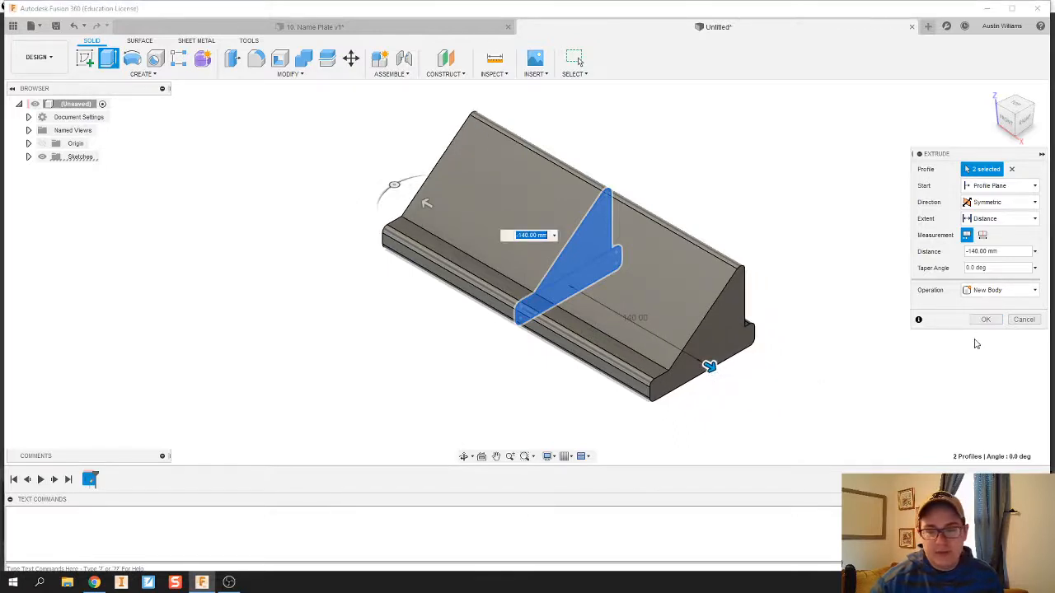
{"action": "left_click", "coordinate": [986, 320]}
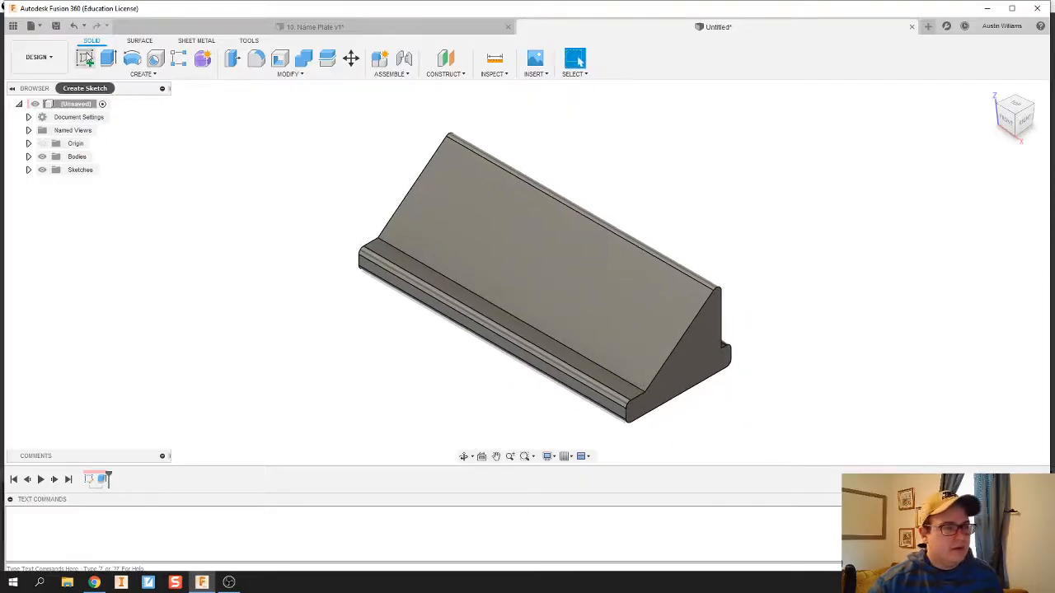
Add sketch text 'Mr. Williams' starting on the wedge's sloped face
{"action": "left_click", "coordinate": [84, 56]}
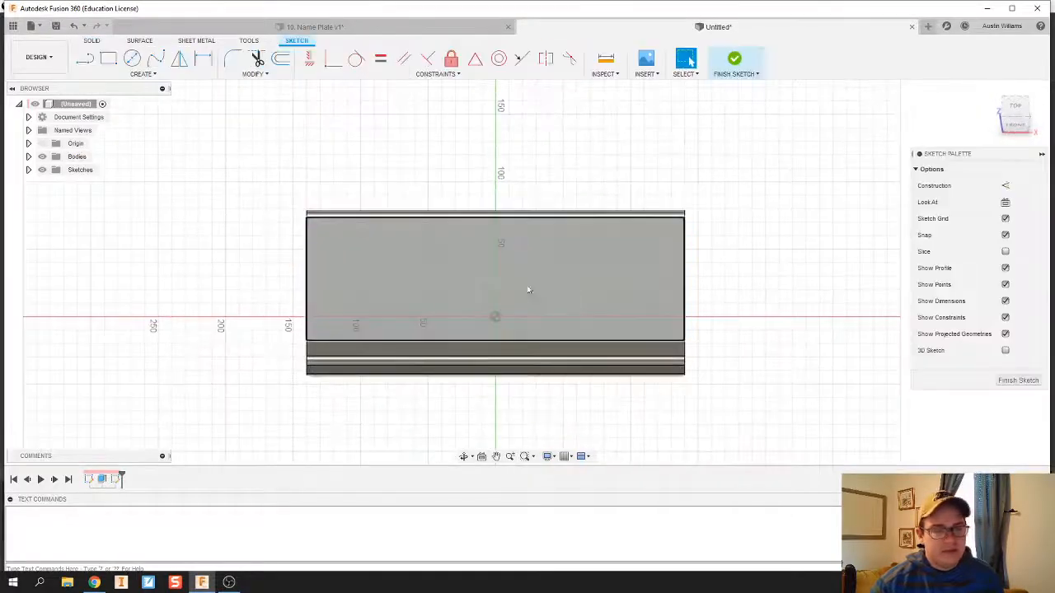
{"action": "left_click", "coordinate": [142, 72]}
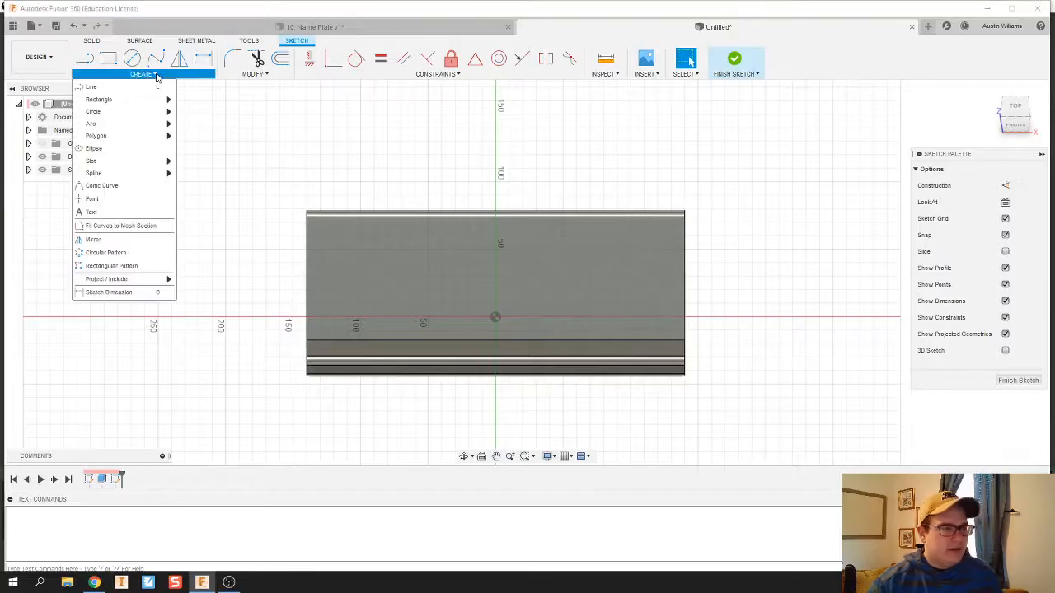
{"action": "left_click", "coordinate": [140, 223]}
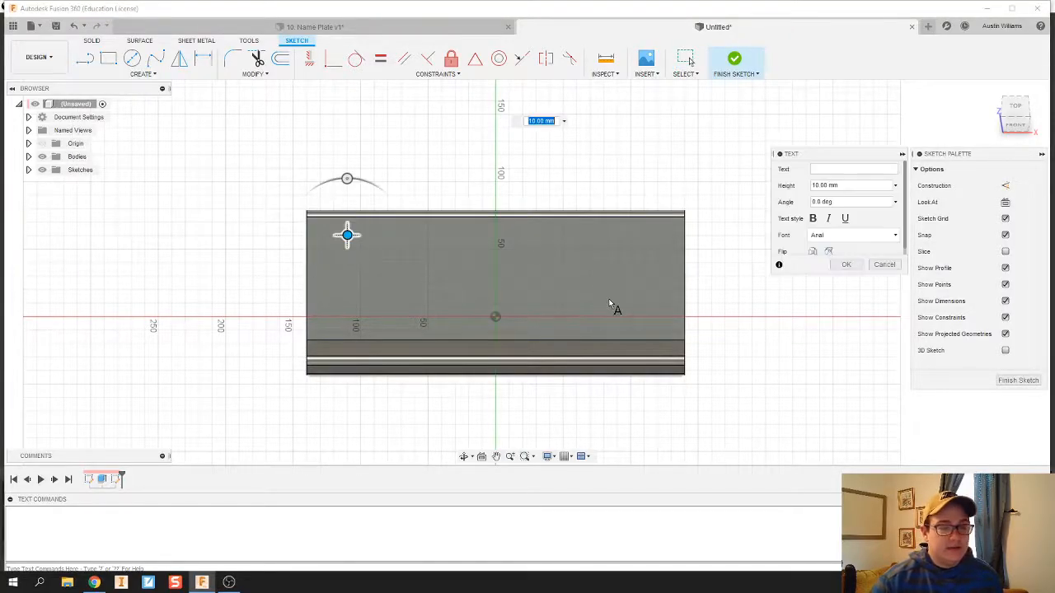
{"action": "left_click", "coordinate": [854, 168]}
{"action": "type", "text": "M"}
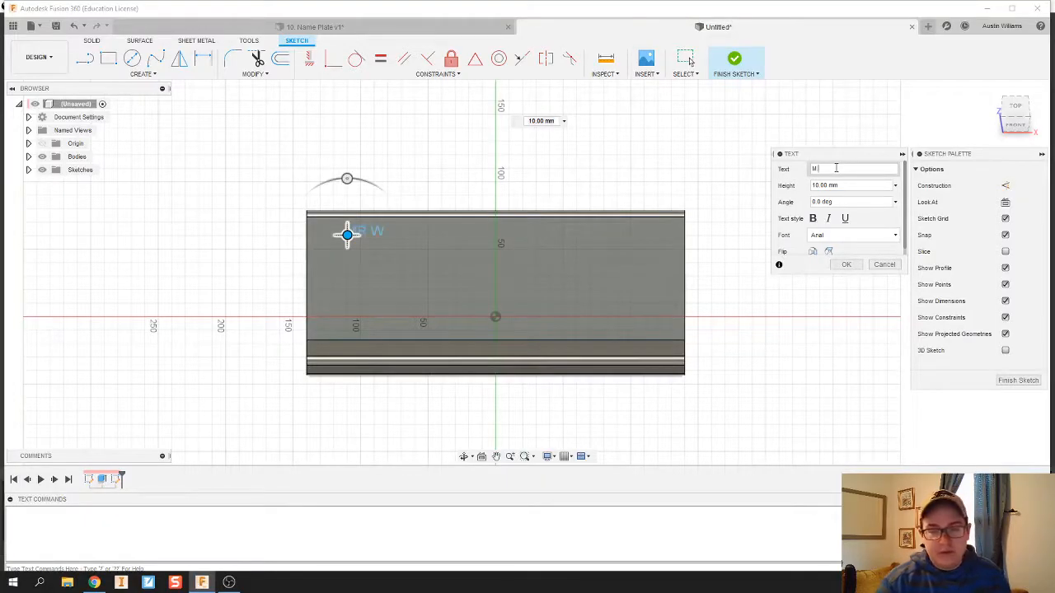
{"action": "type", "text": "r. Williams"}
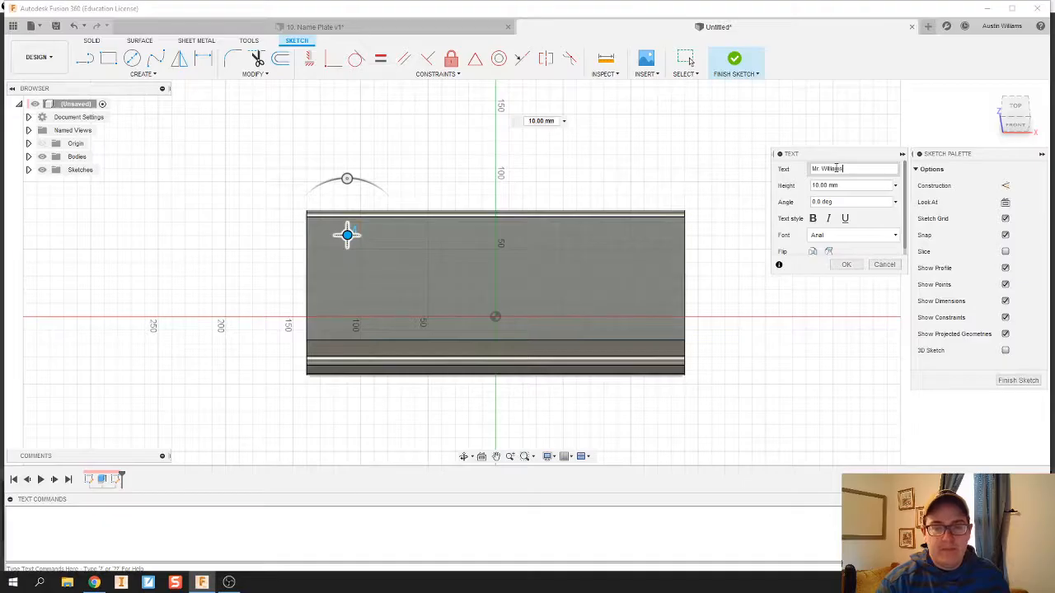
{"action": "type", "text": "Mr. Williams"}
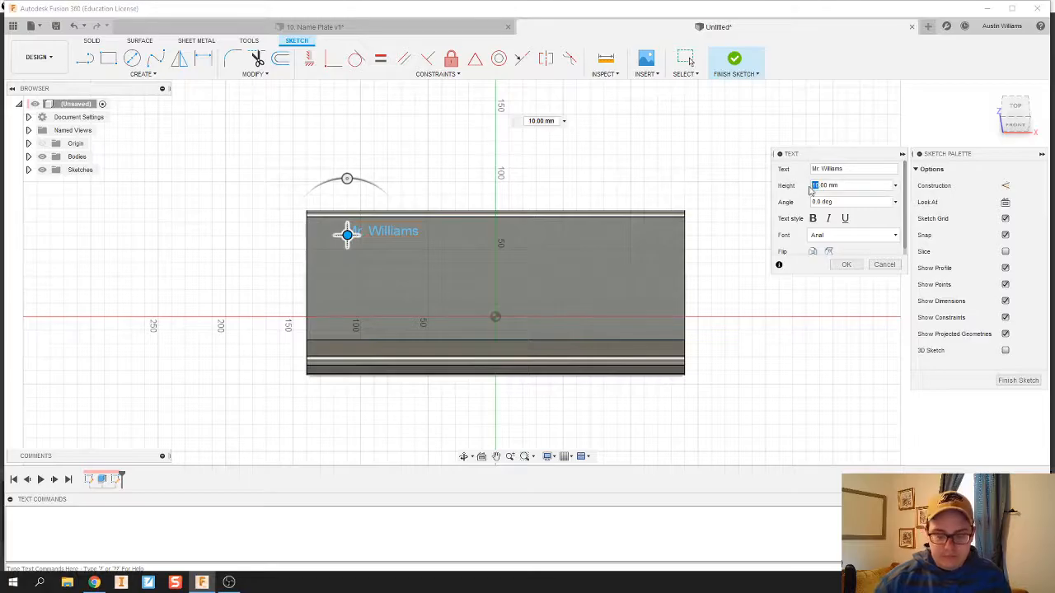
Set the name text height to 50 mm, position it down onto the face and confirm it
{"action": "type", "text": "70.00 mm"}
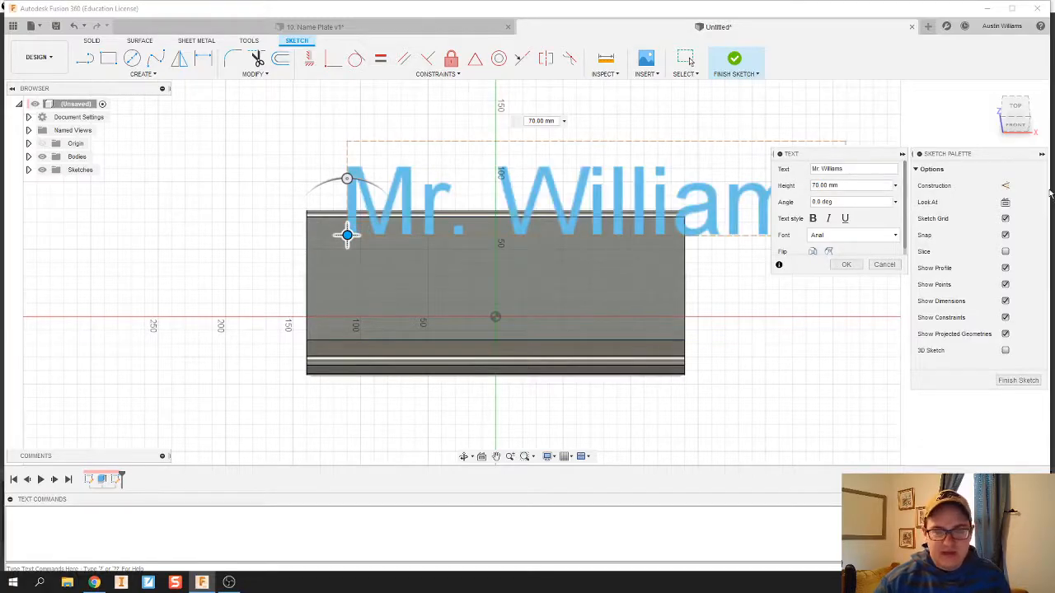
{"action": "type", "text": "50.00"}
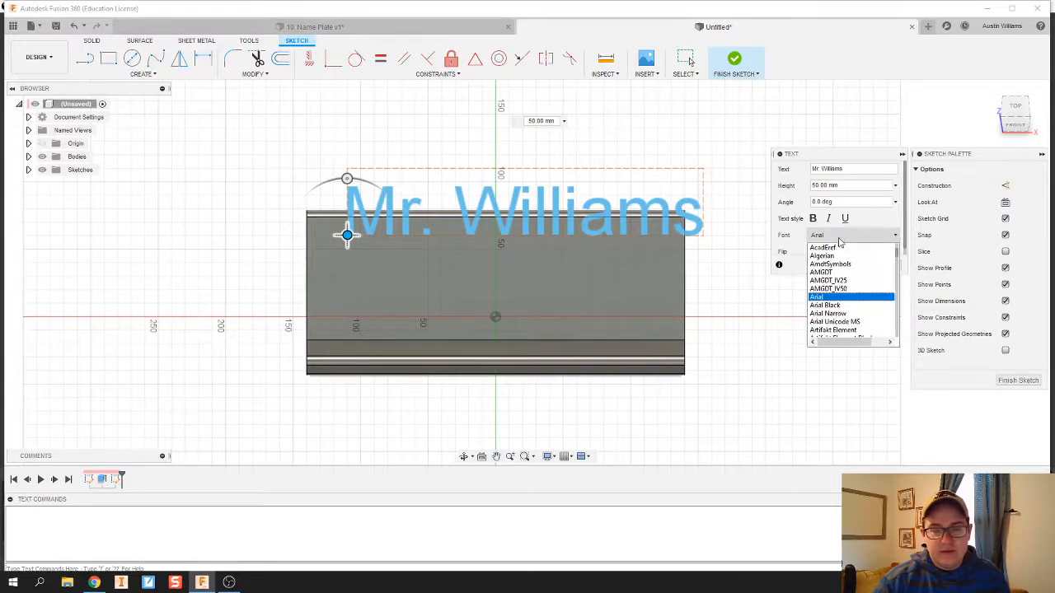
{"action": "scroll", "scroll_direction": "down", "scroll_amount": 3}
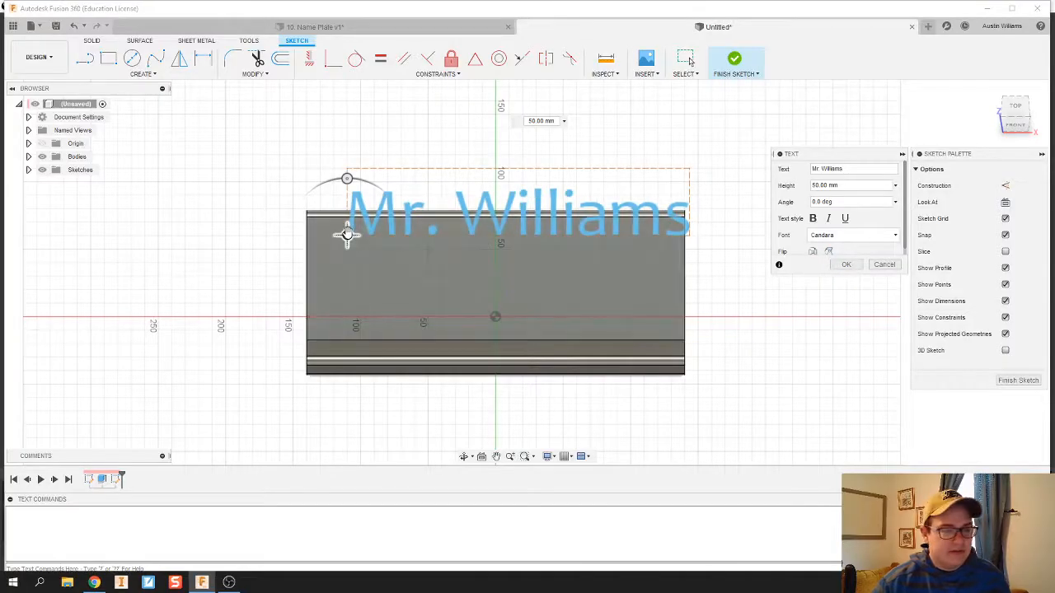
{"action": "left_click_drag", "start_coordinate": [346, 234], "coordinate": [326, 265]}
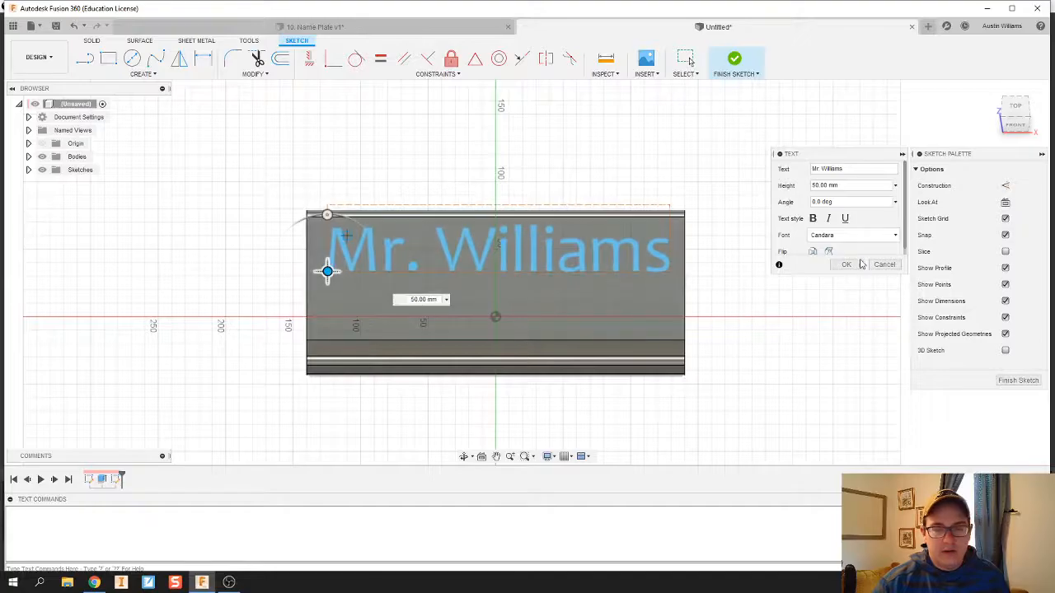
{"action": "left_click", "coordinate": [844, 264]}
{"action": "type", "text": "PLTW &"}
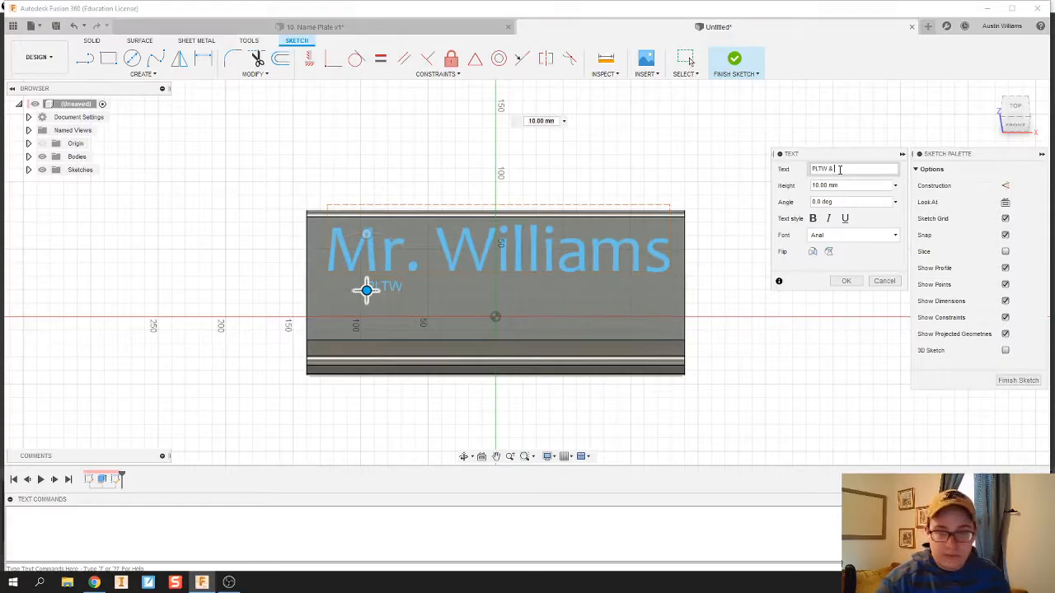
Type the second text line 'PLTW & AP Physics' and position it beneath the name
{"action": "type", "text": "AP Phy"}
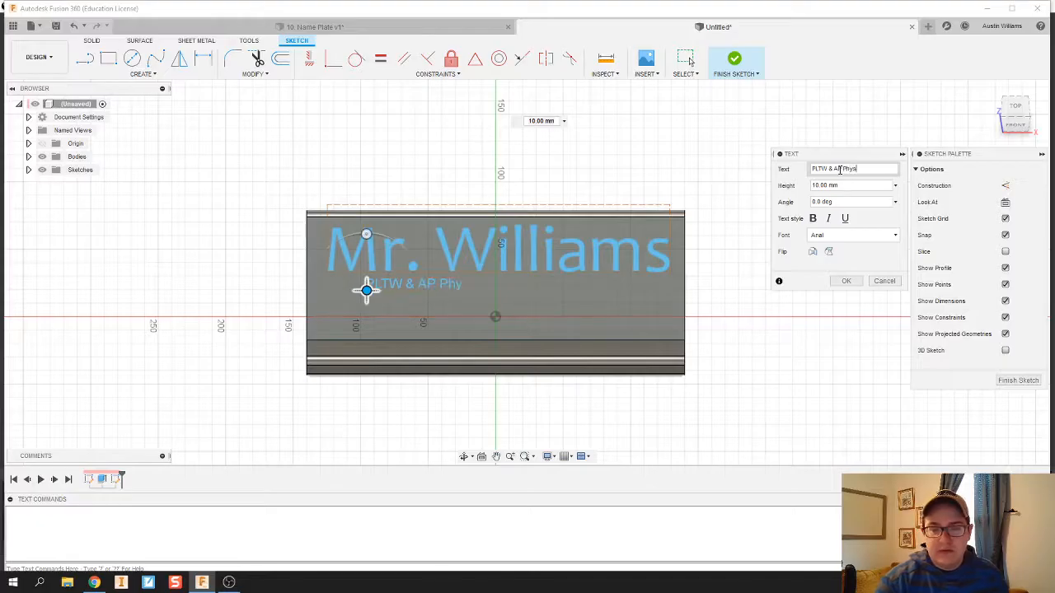
{"action": "type", "text": "sics"}
{"action": "left_click", "coordinate": [854, 187]}
{"action": "type", "text": "20"}
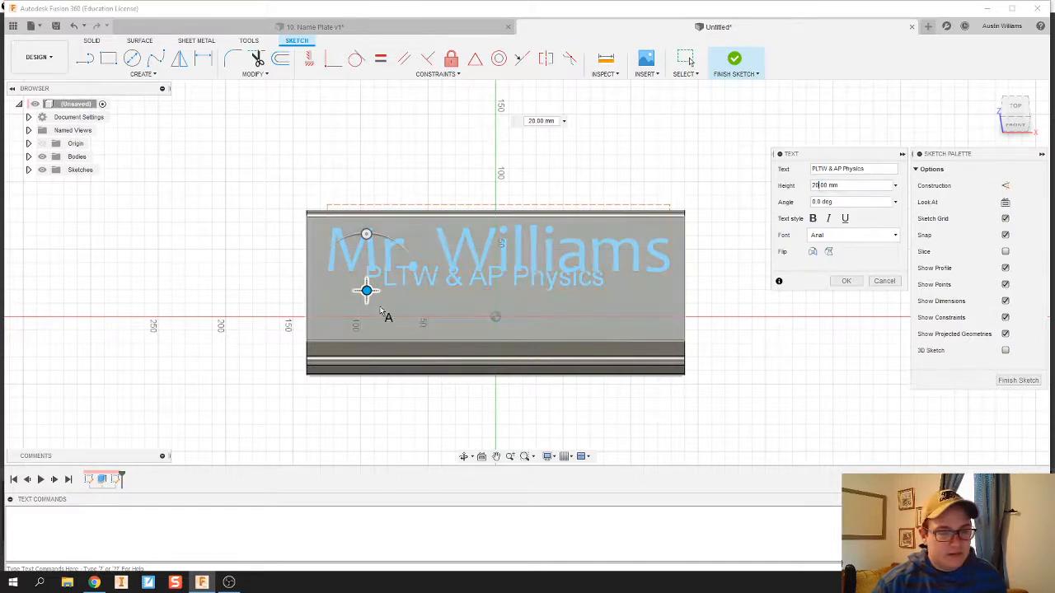
{"action": "left_click_drag", "start_coordinate": [366, 290], "coordinate": [373, 320]}
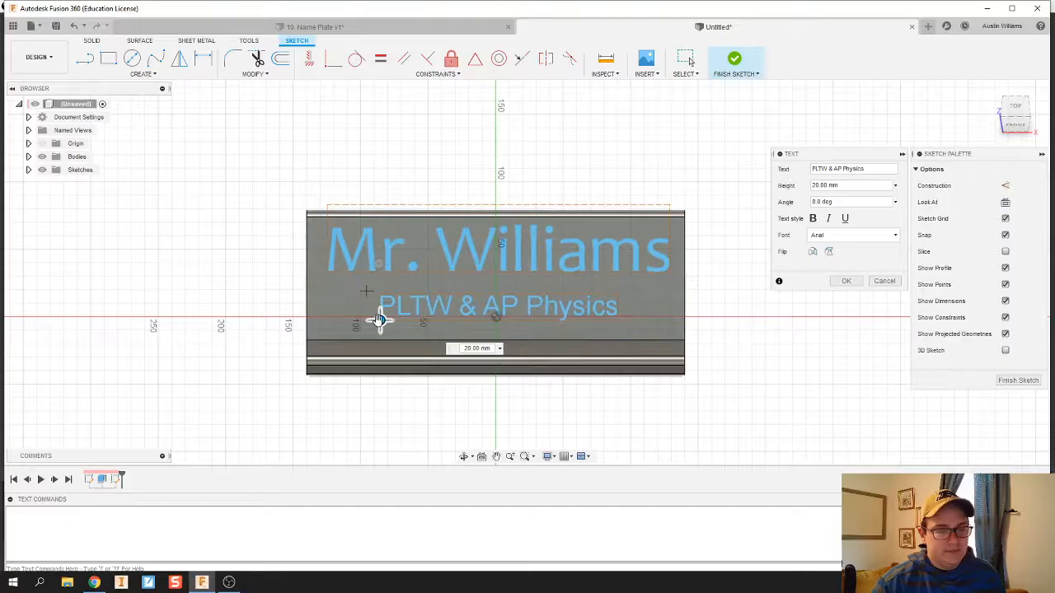
Give the subtitle the Ink Free handwritten font and a larger height, then confirm it
{"action": "left_click", "coordinate": [893, 234]}
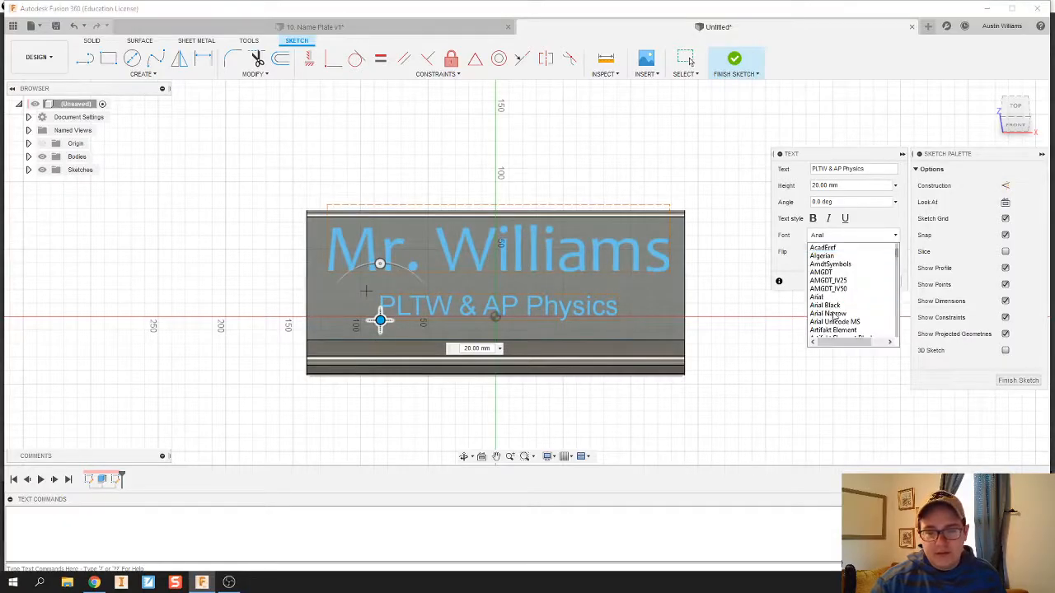
{"action": "scroll", "scroll_direction": "down", "scroll_amount": 3}
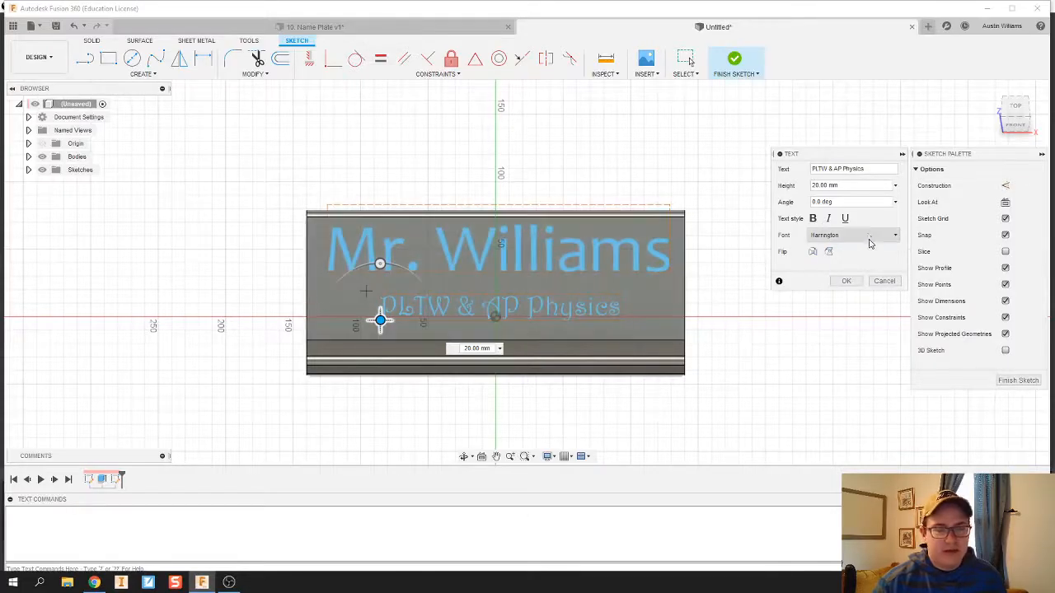
{"action": "left_click", "coordinate": [893, 234]}
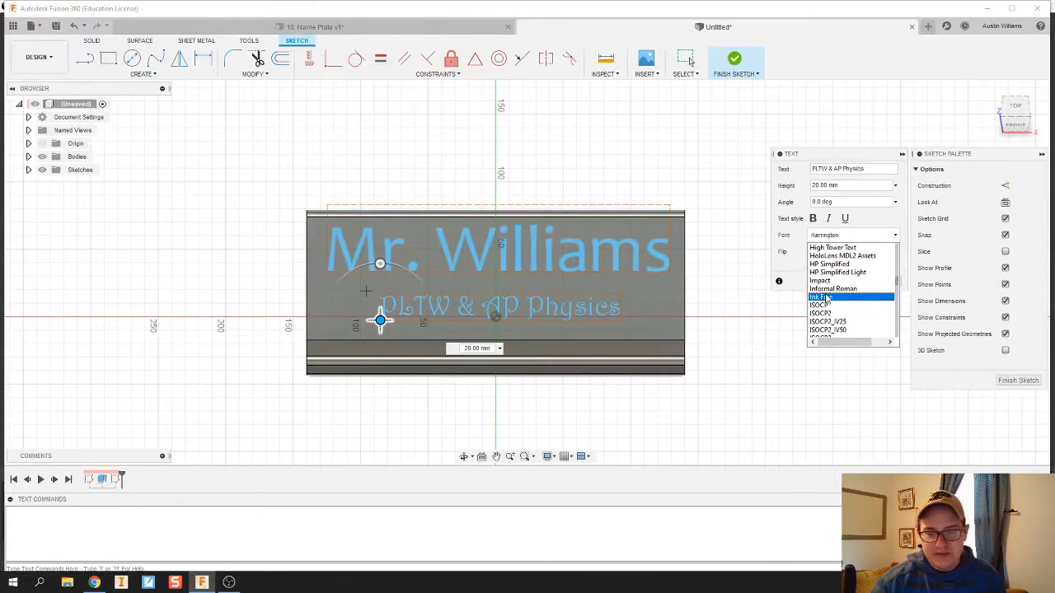
{"action": "left_click", "coordinate": [821, 297]}
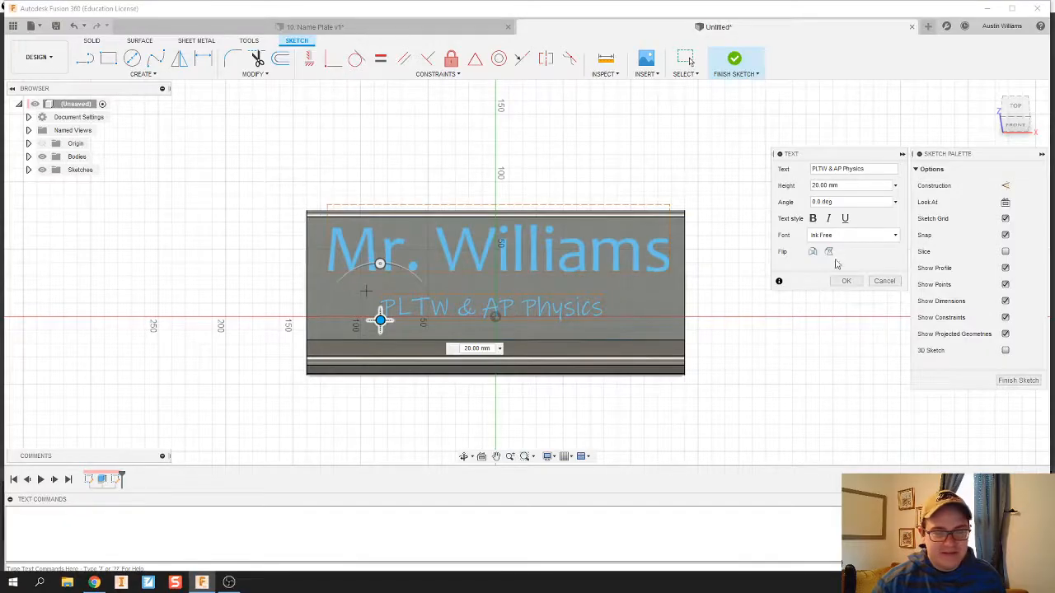
{"action": "left_click", "coordinate": [812, 218]}
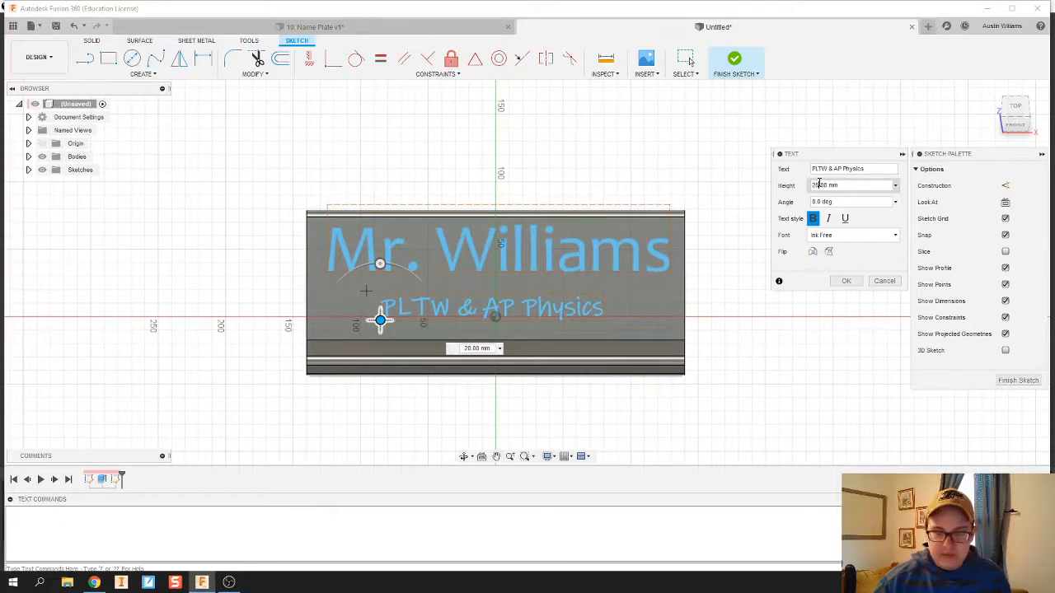
{"action": "left_click", "coordinate": [846, 280]}
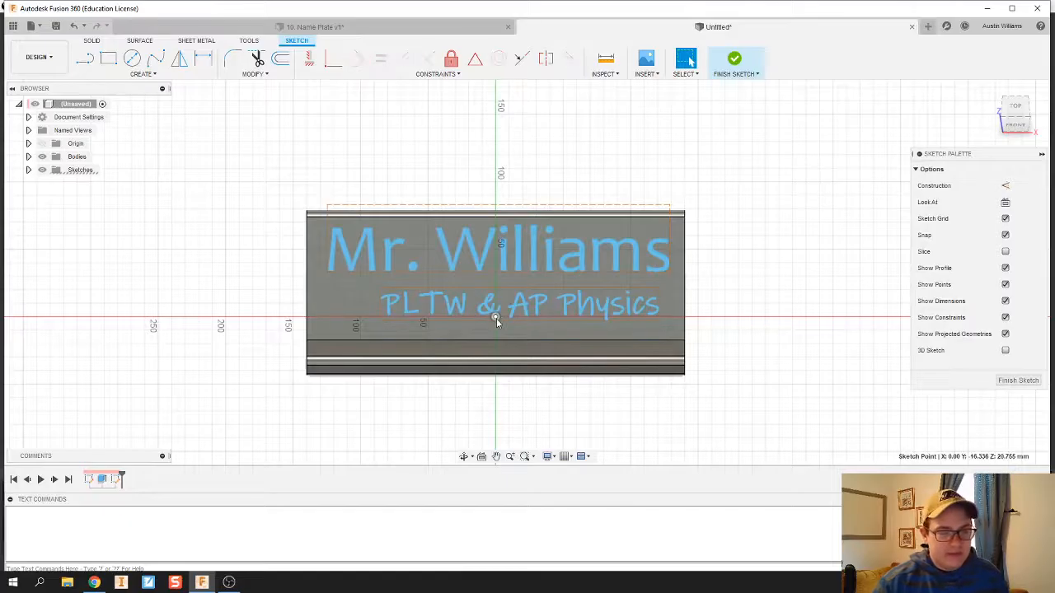
{"action": "double_click", "coordinate": [521, 305]}
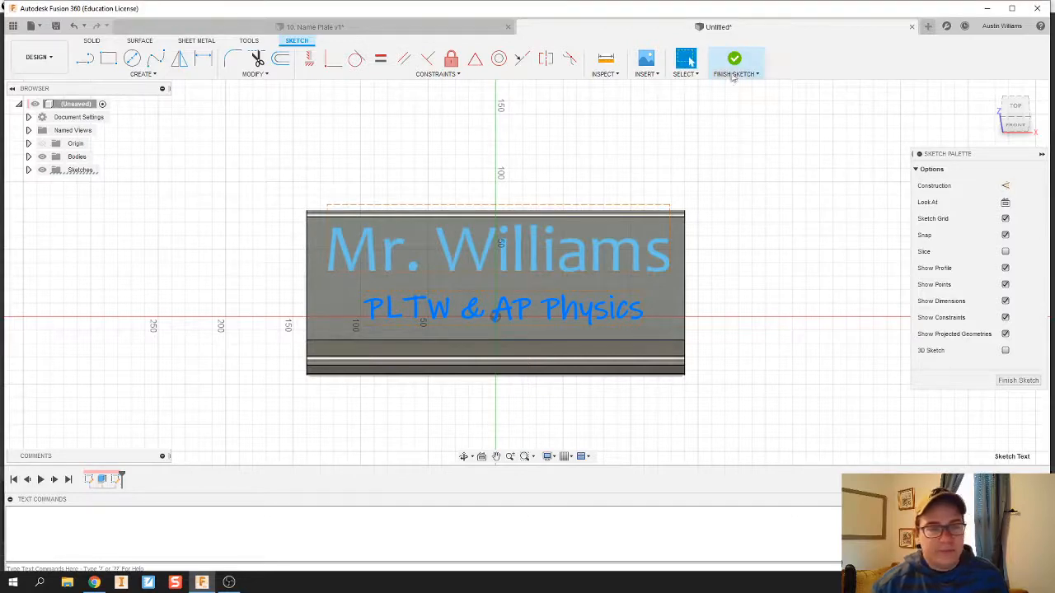
Finish the sketch and extrude the text profiles from Sketch2 to emboss both lines
{"action": "left_click", "coordinate": [733, 59]}
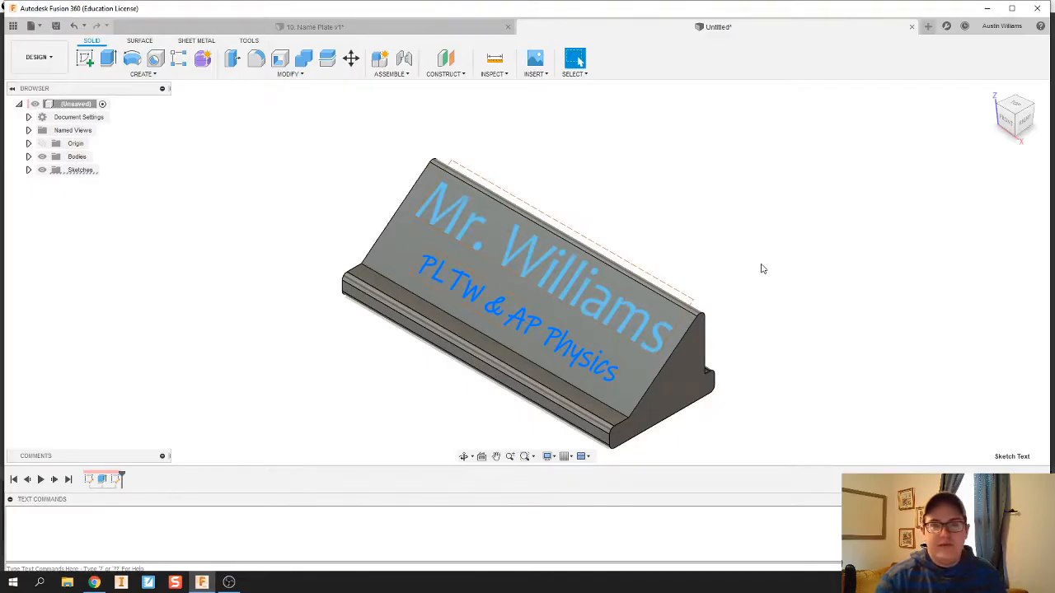
{"action": "mouse_move", "coordinate": [307, 223]}
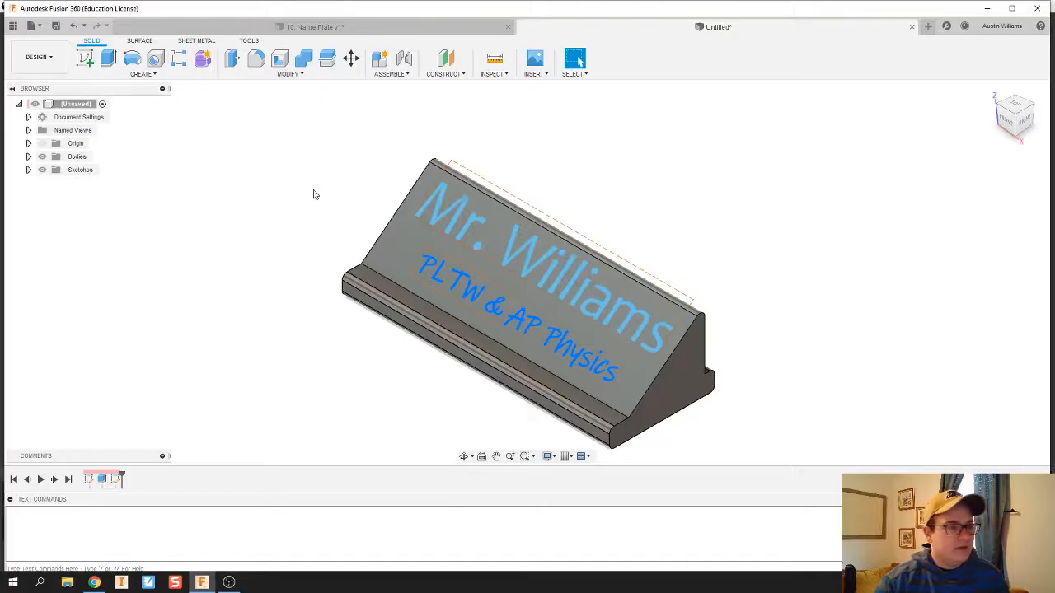
{"action": "left_click", "coordinate": [86, 57]}
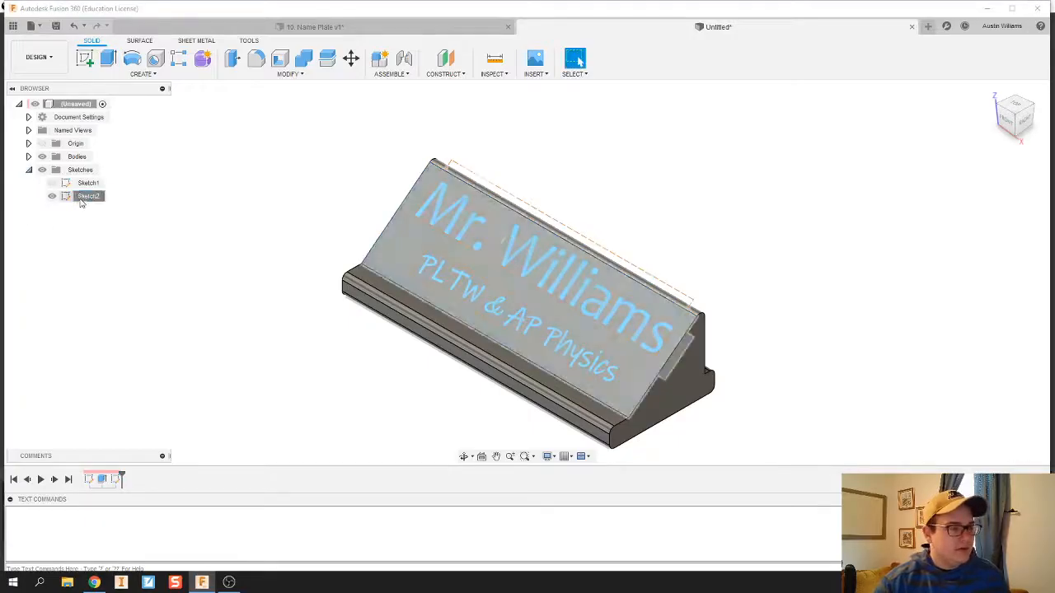
{"action": "left_click", "coordinate": [89, 196]}
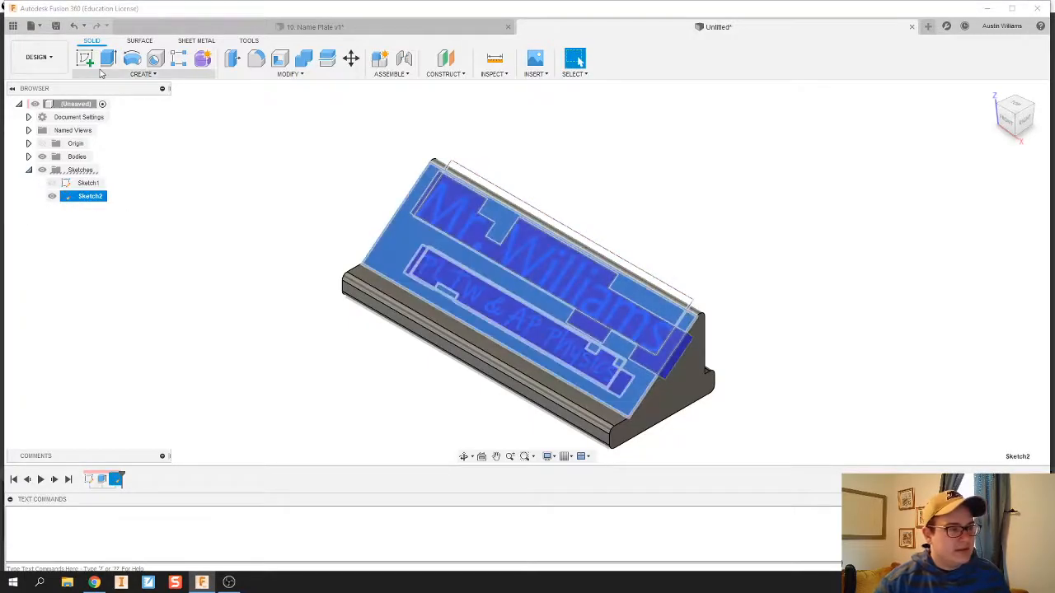
{"action": "left_click", "coordinate": [109, 58]}
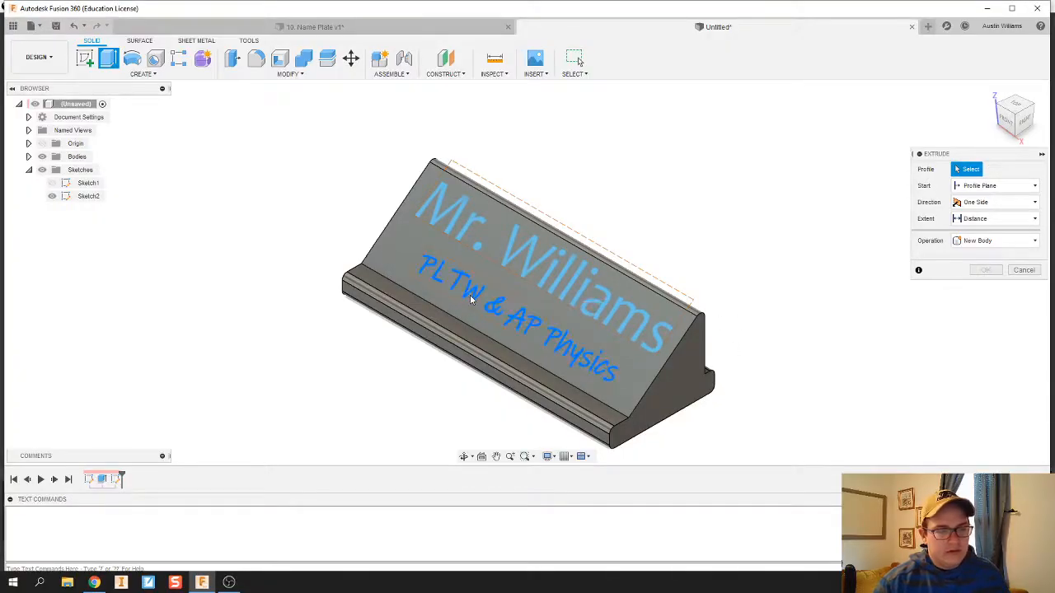
{"action": "left_click", "coordinate": [511, 314]}
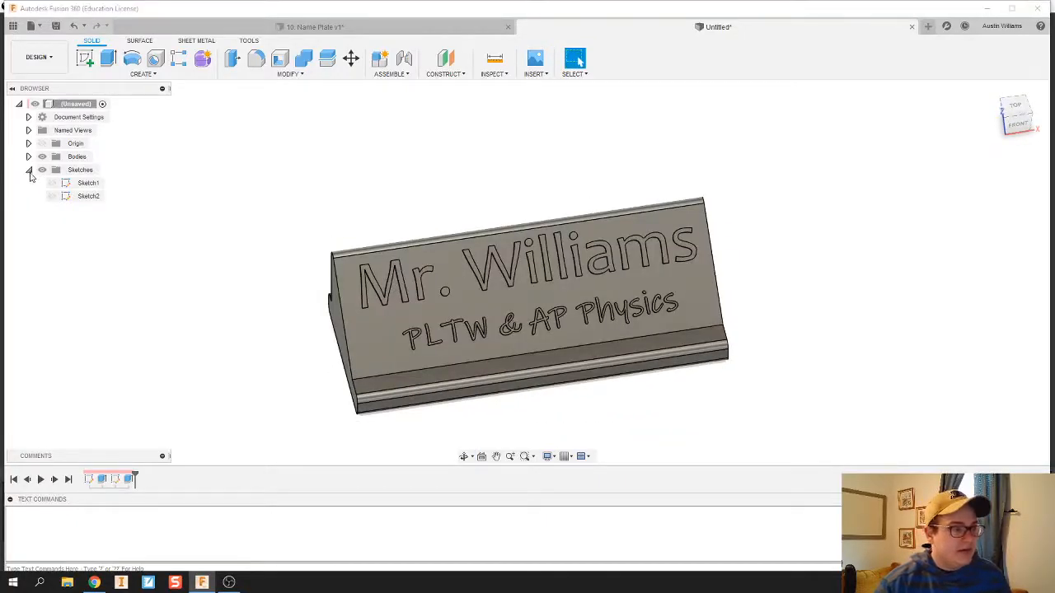
Apply the ABS (White) appearance to the body, keeping existing face appearances
{"action": "left_click", "coordinate": [29, 170]}
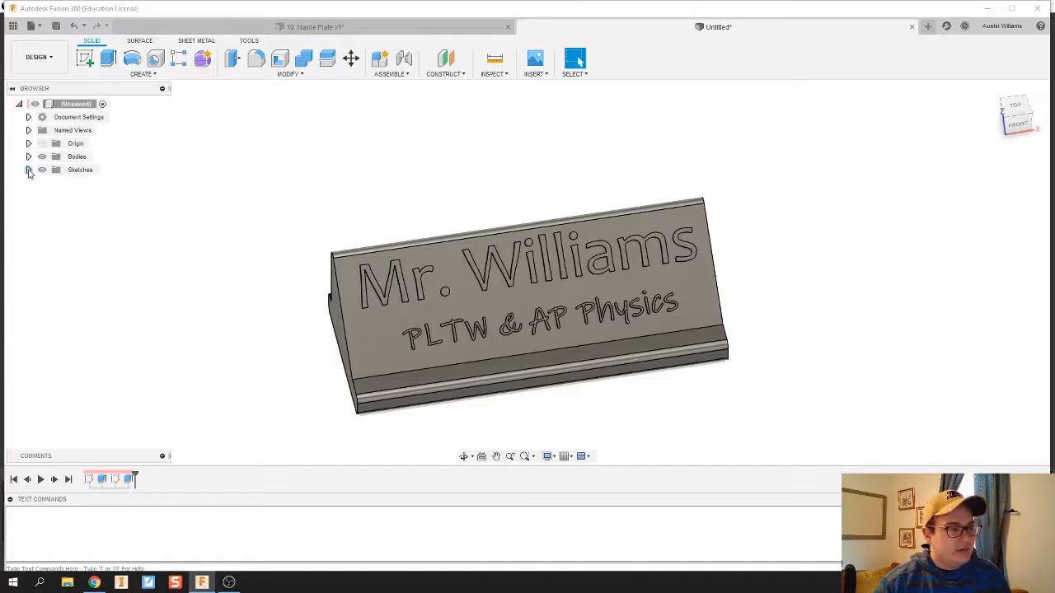
{"action": "left_click", "coordinate": [28, 170]}
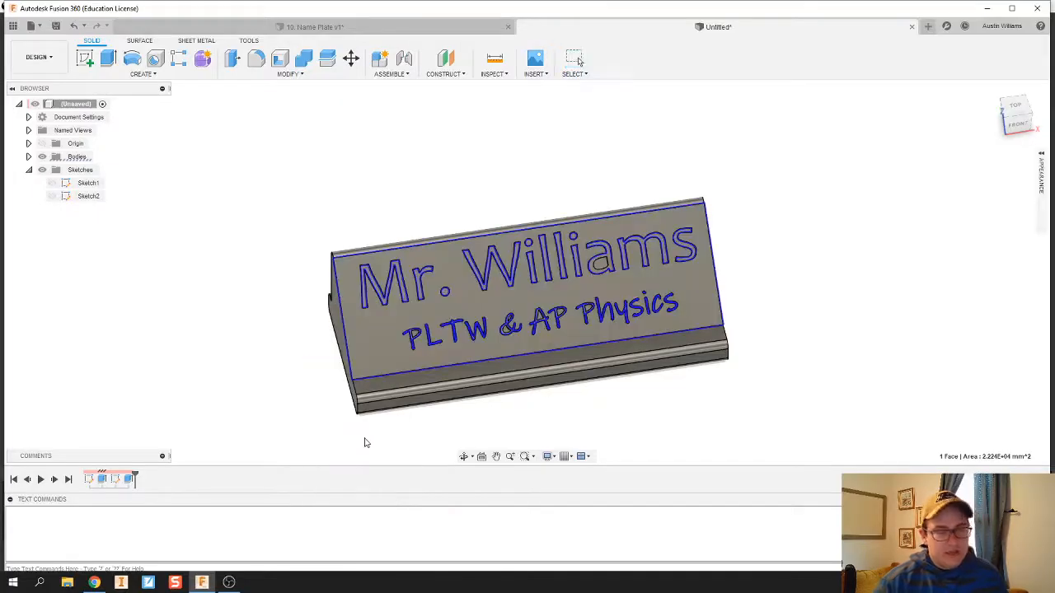
{"action": "mouse_move", "coordinate": [971, 238]}
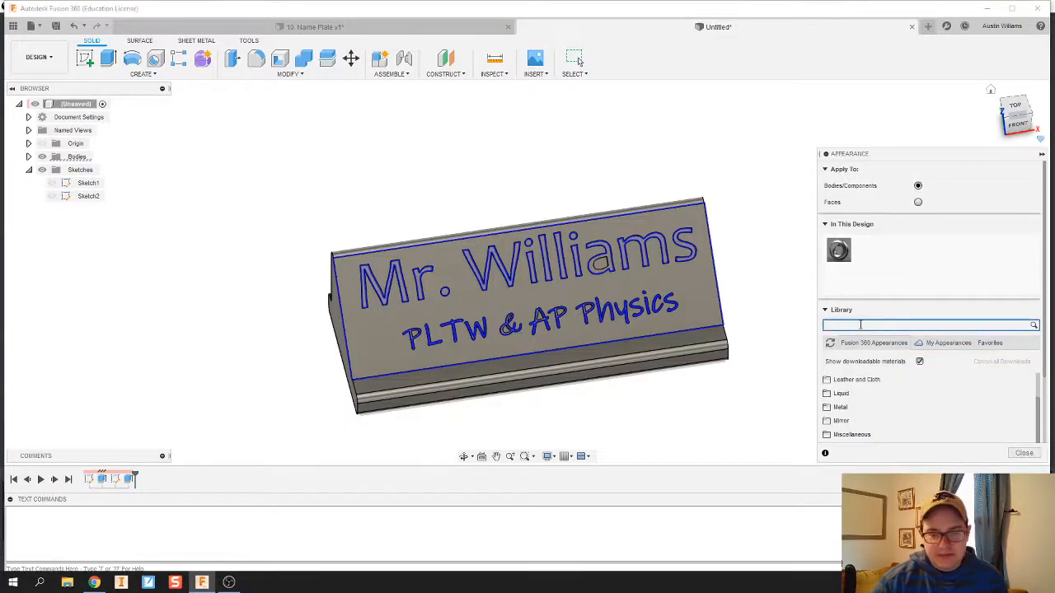
{"action": "type", "text": "white"}
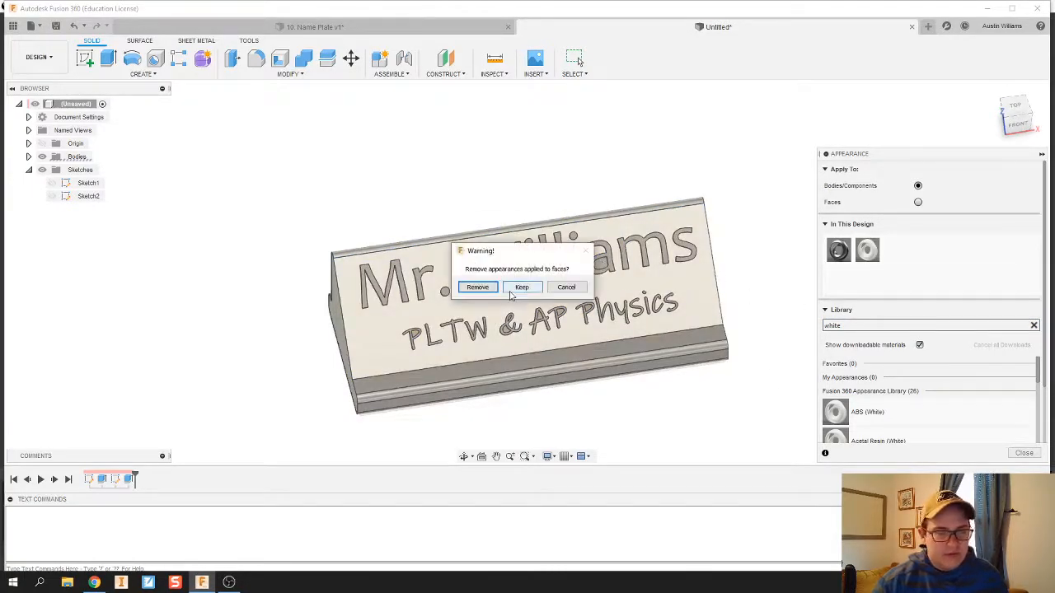
{"action": "left_click", "coordinate": [521, 286]}
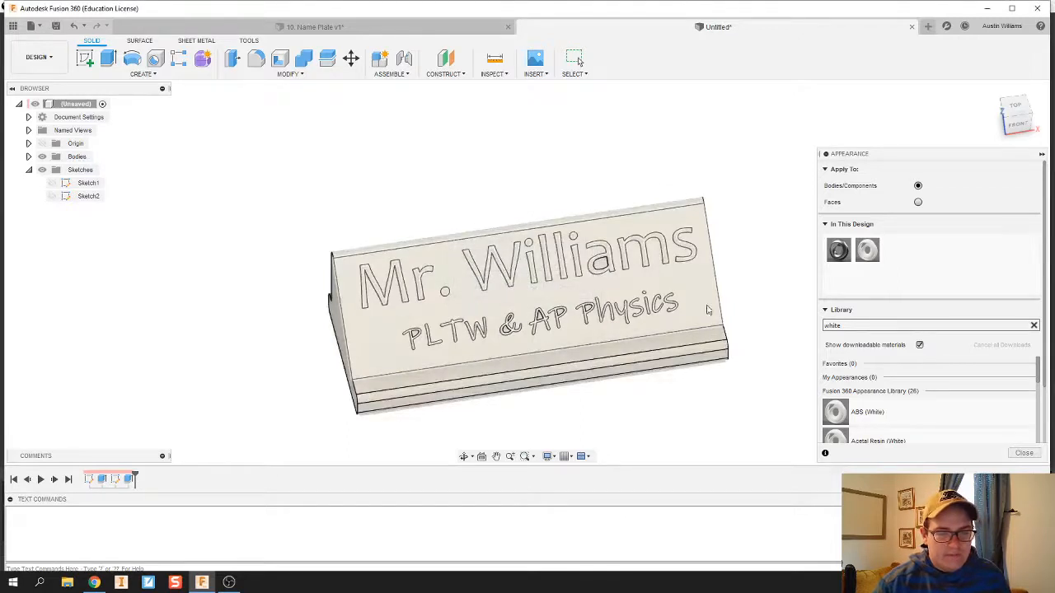
{"action": "left_click", "coordinate": [1024, 452]}
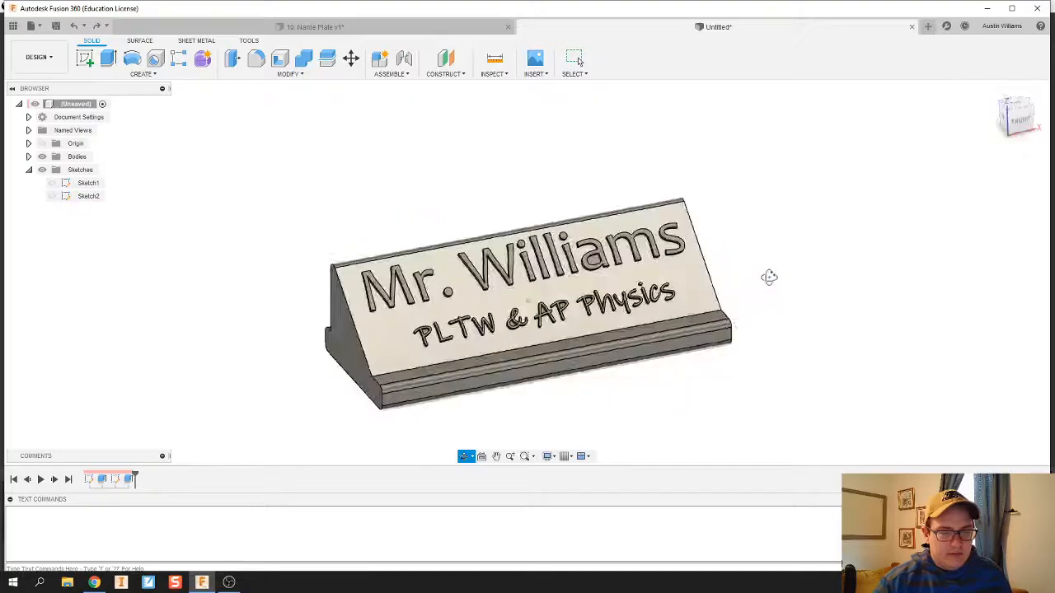
{"action": "left_click_drag", "start_coordinate": [768, 277], "coordinate": [762, 291]}
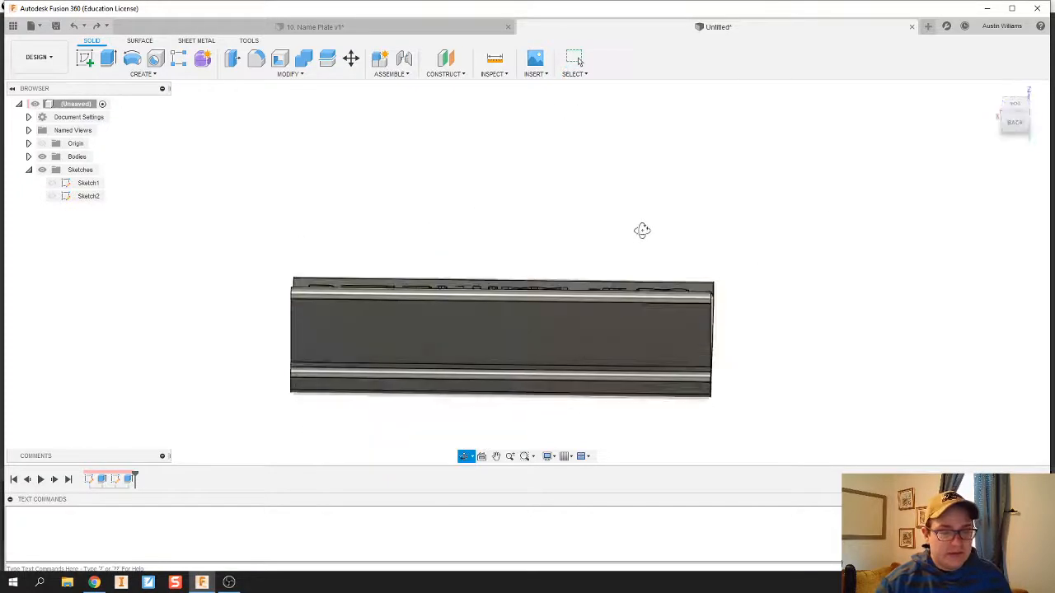
{"action": "left_click_drag", "start_coordinate": [643, 231], "coordinate": [550, 313]}
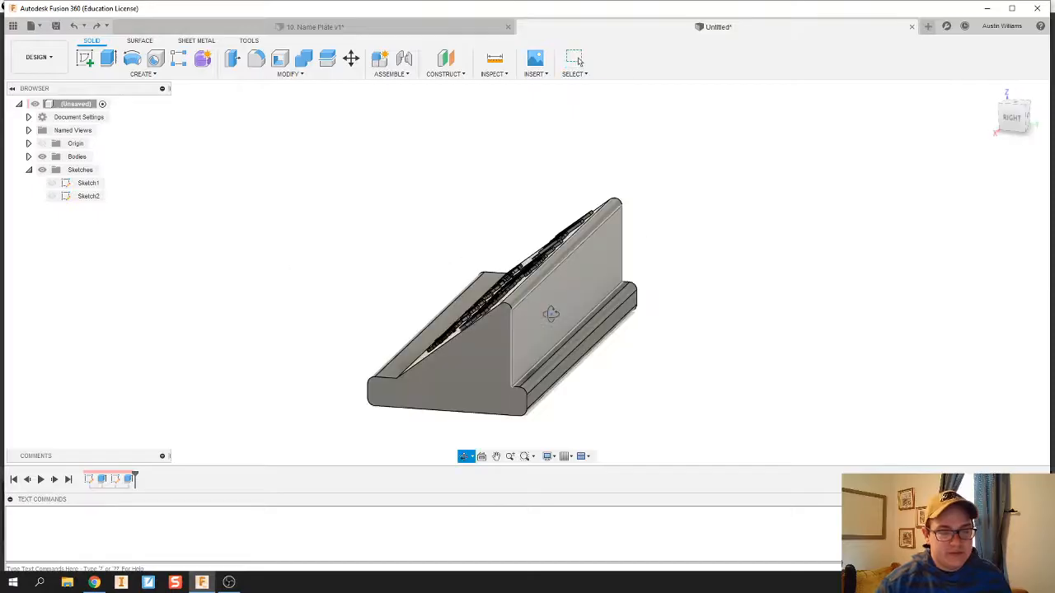